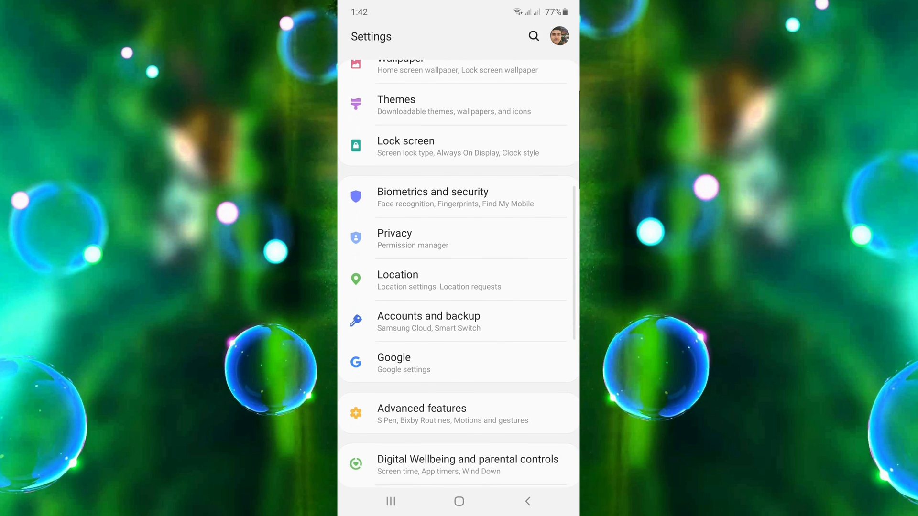
Scroll the Settings list and open the Location page.
scroll(up, 3)
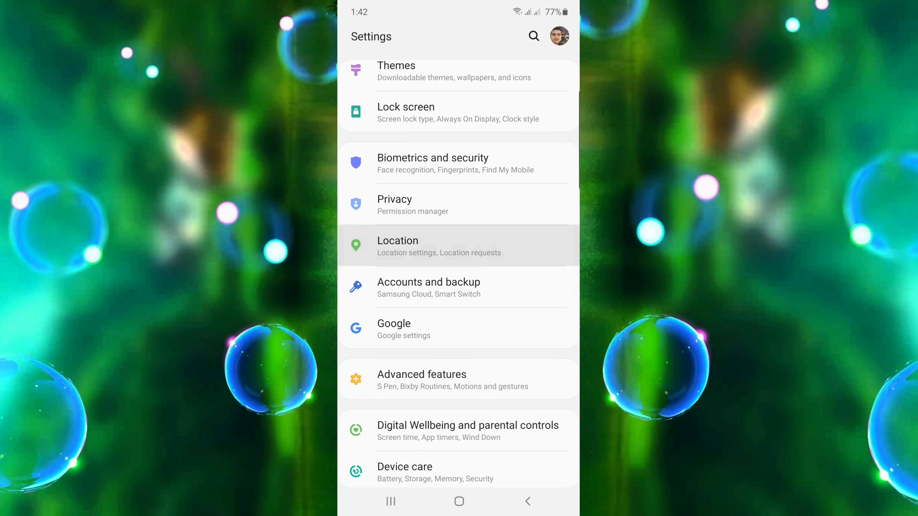
click(439, 246)
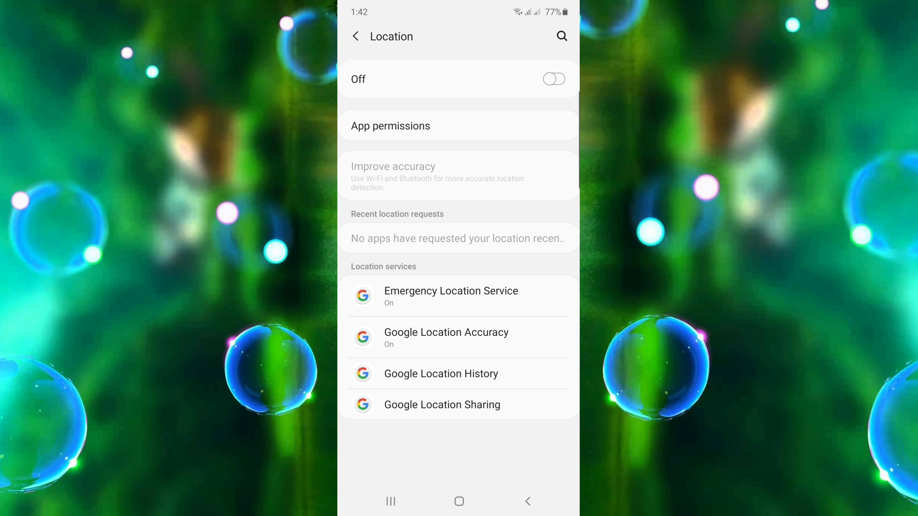
Turn Location on and switch off Bluetooth and Wi-Fi scanning under Improve accuracy.
click(553, 79)
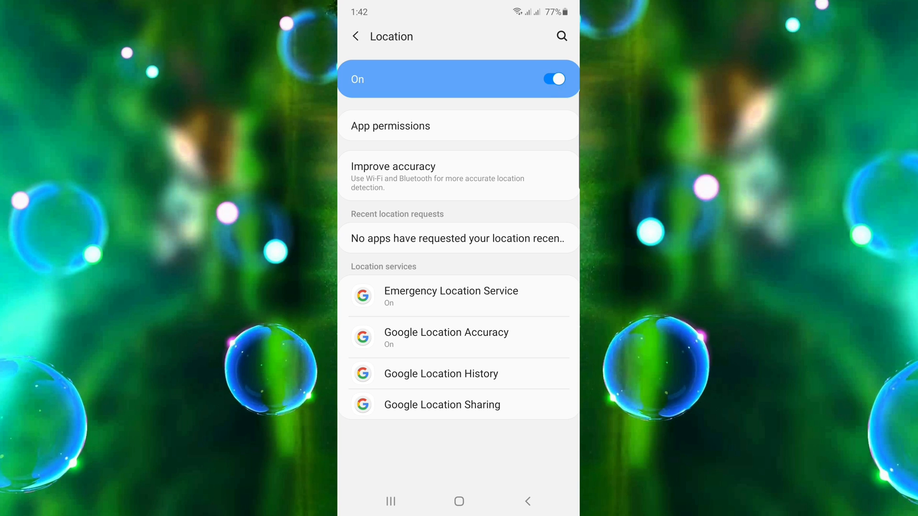
click(394, 176)
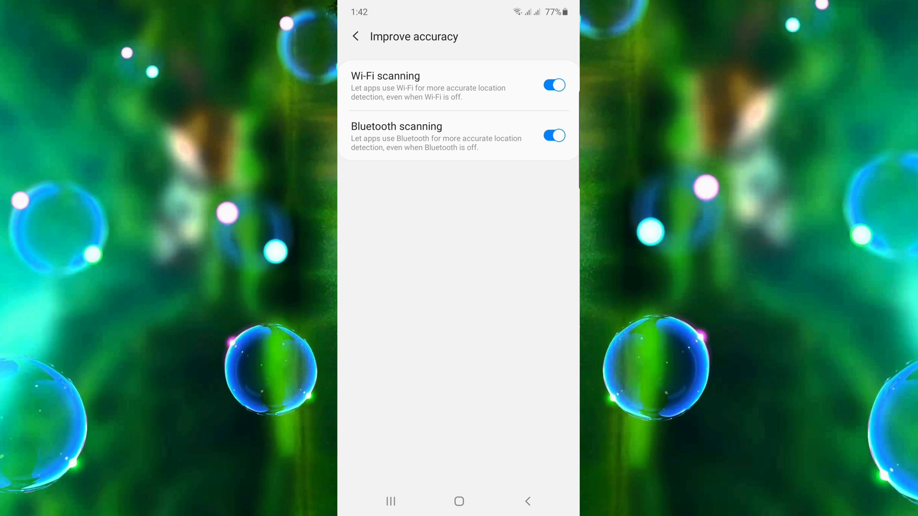
click(553, 135)
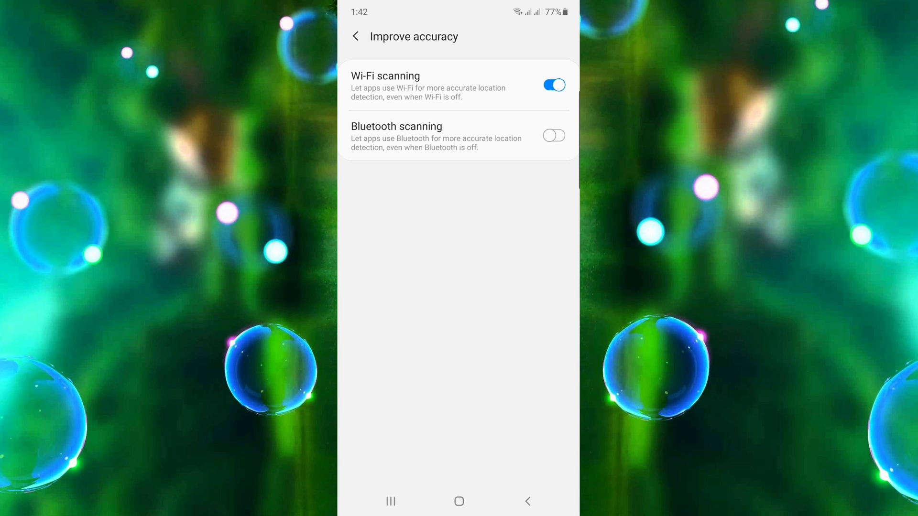
click(553, 85)
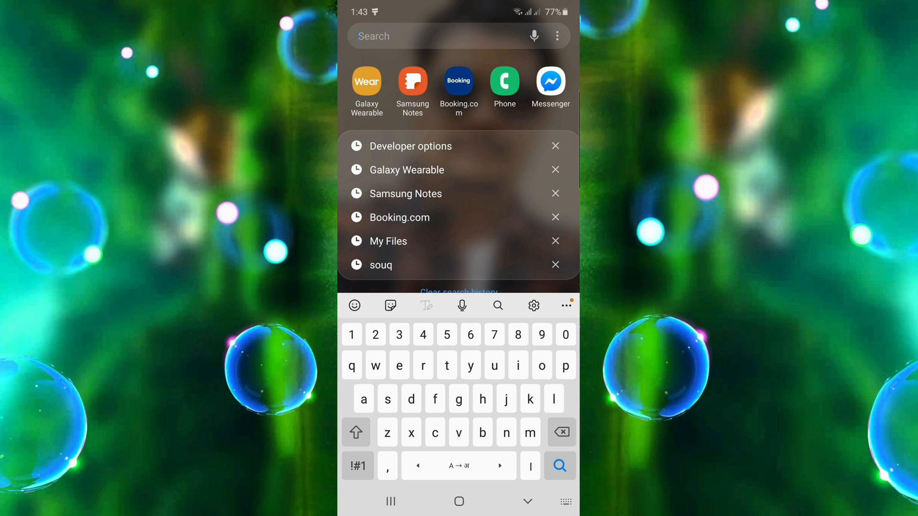
Search 'bulid', open Software information, and tap Build number repeatedly to enable developer mode.
text(bulid)
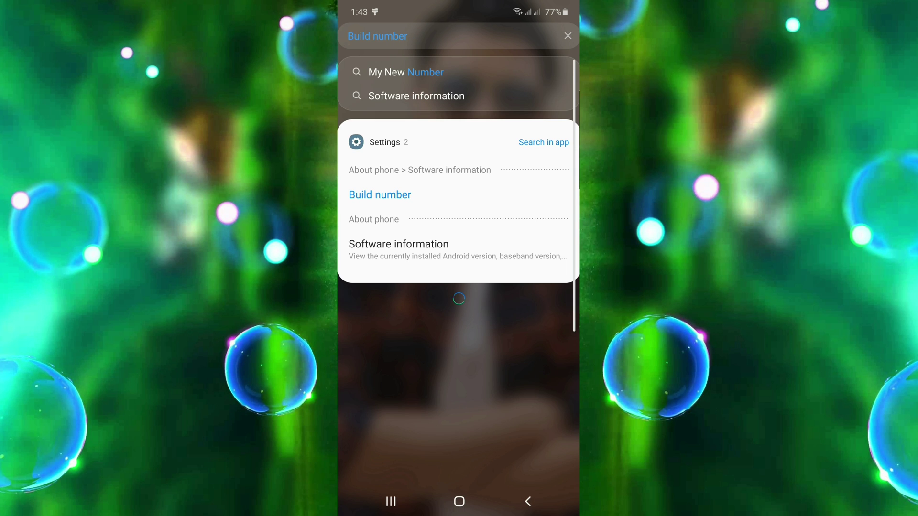
click(399, 244)
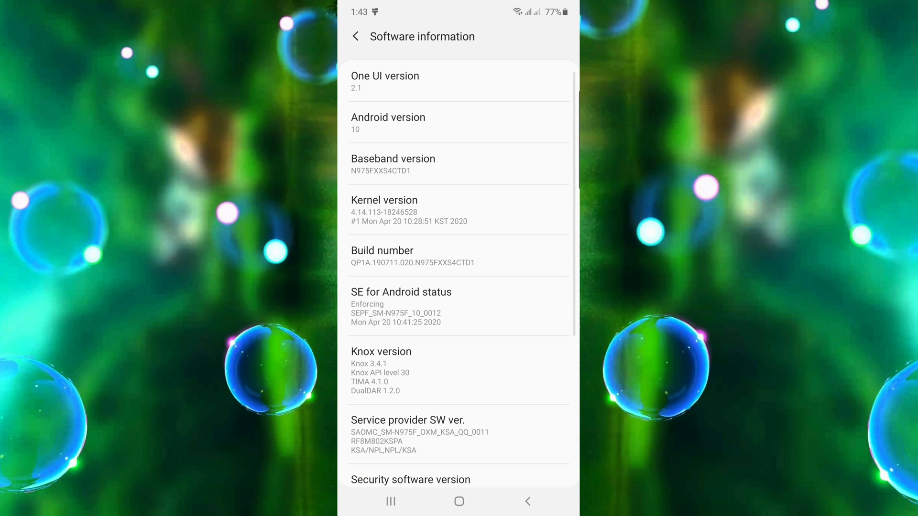
scroll(down, 3)
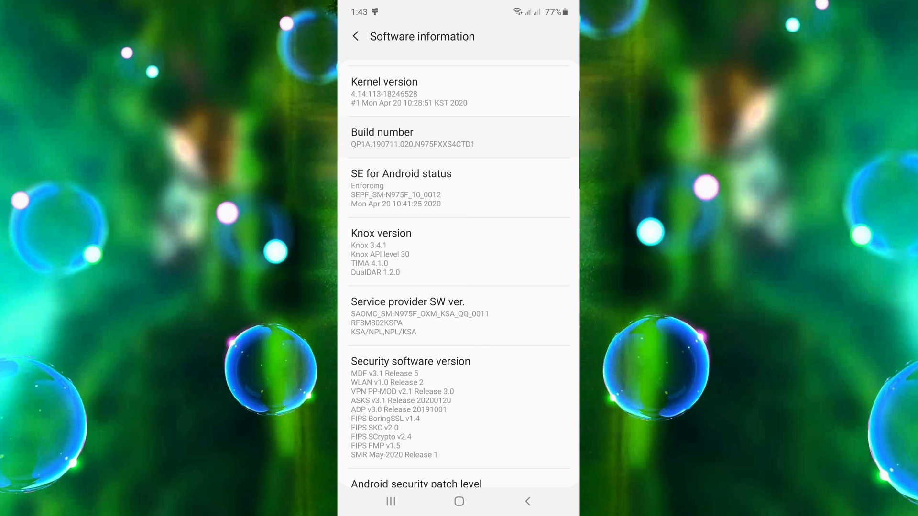
click(412, 138)
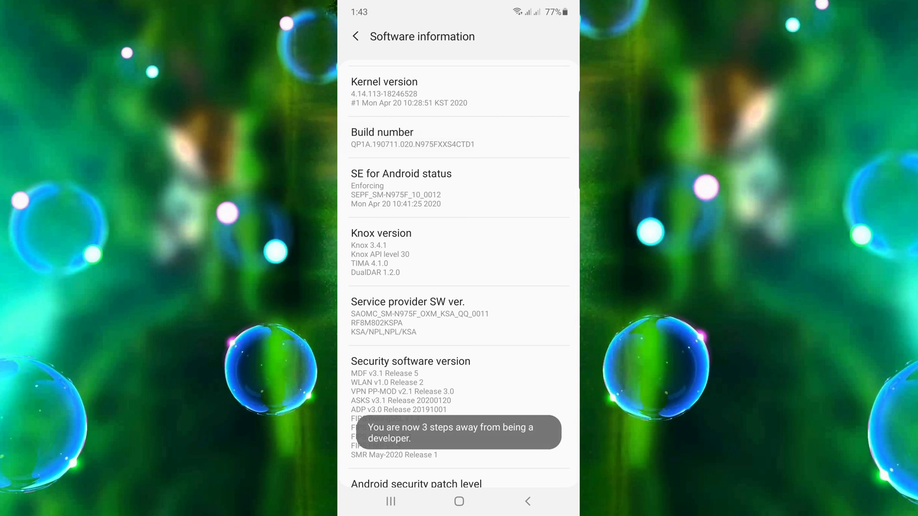
click(459, 137)
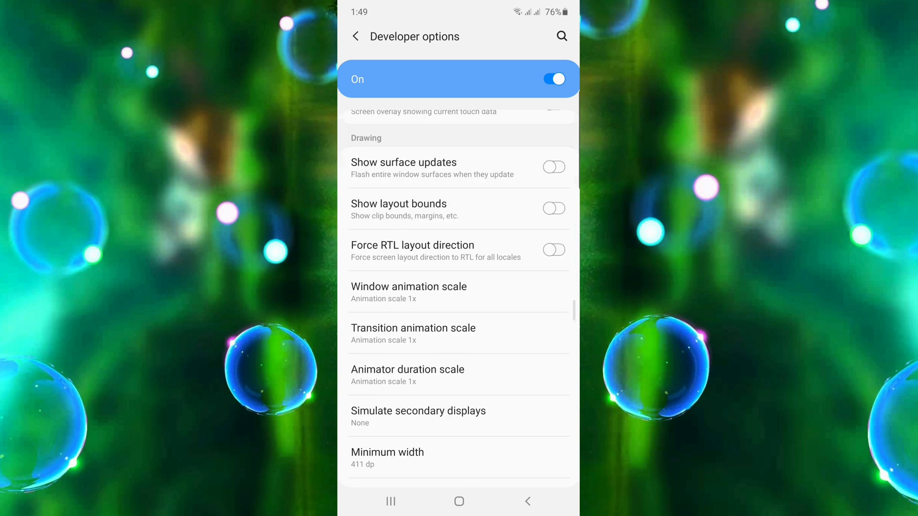
Scroll Developer options down to Apps and open Background process limit choices.
scroll(down, 3)
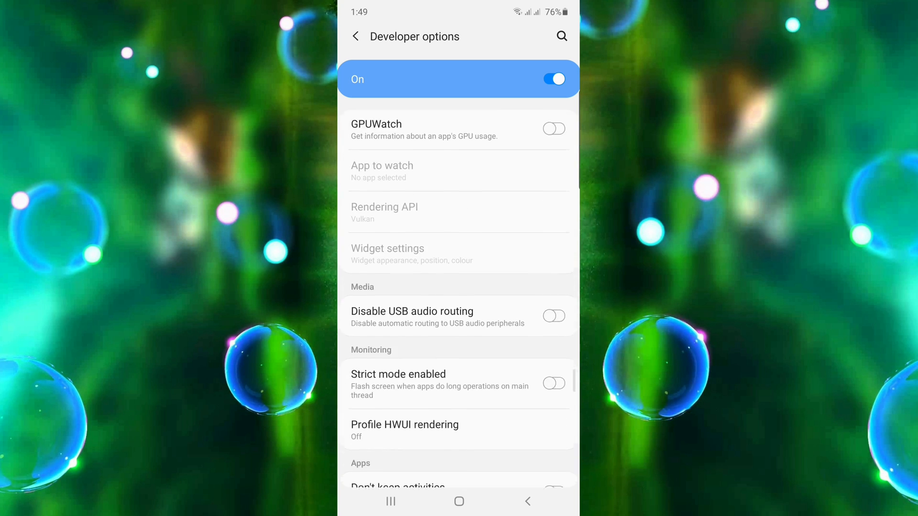
scroll(down, 3)
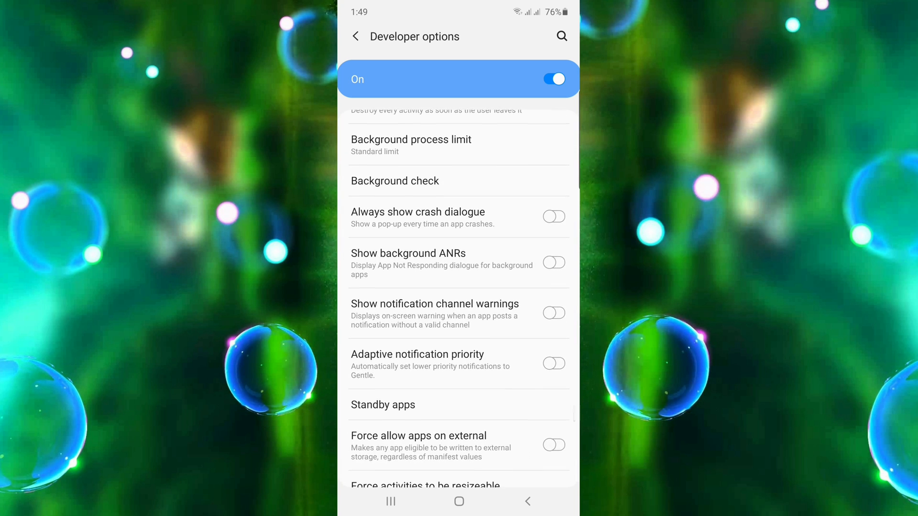
click(411, 144)
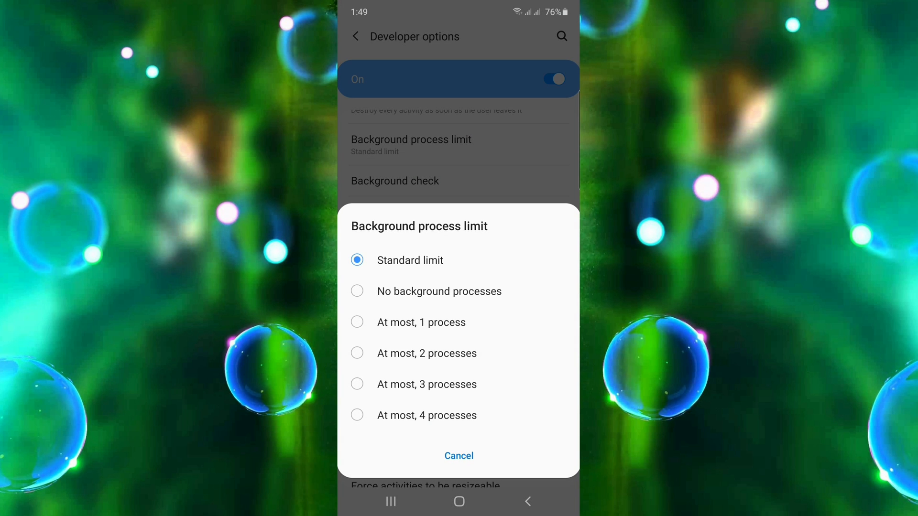